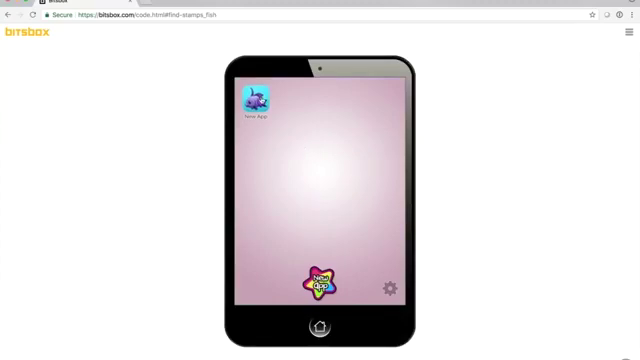
Create a new app from the New App star and title it 'Magic Fishsnake'.
click(257, 100)
text(Magic Fishsn)
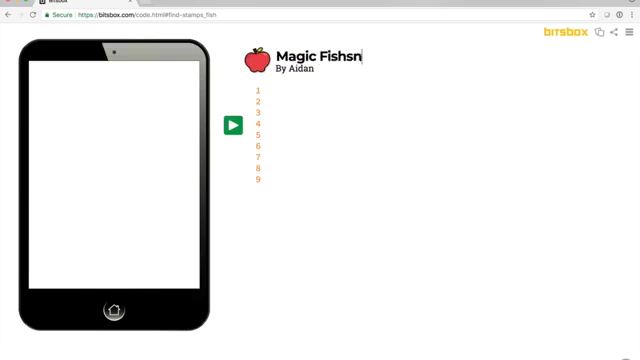
text(ak)
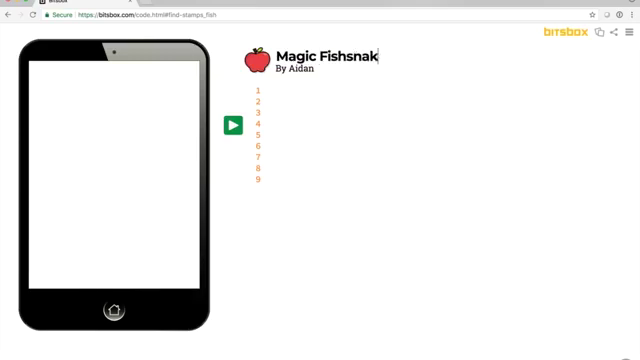
text(e)
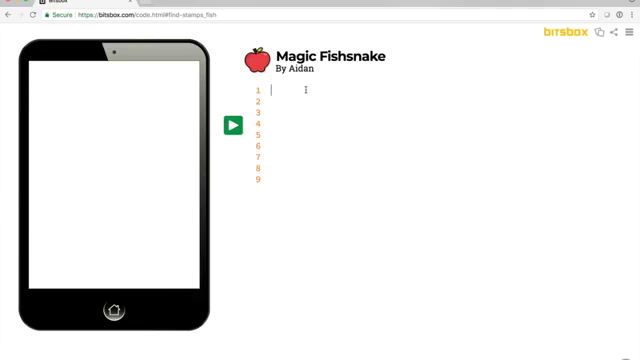
Write stamp('fish34') on line 1, finding fish34 through the Stamps catalog search.
text(sta)
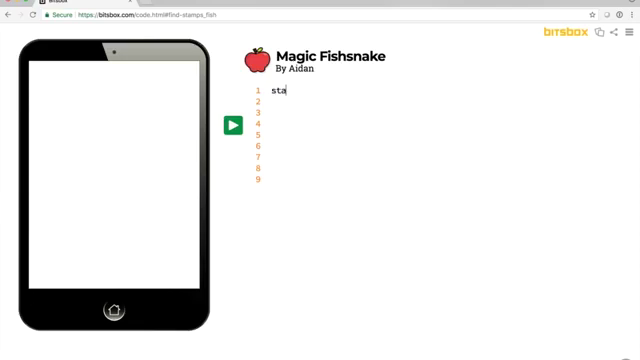
text(mp(')
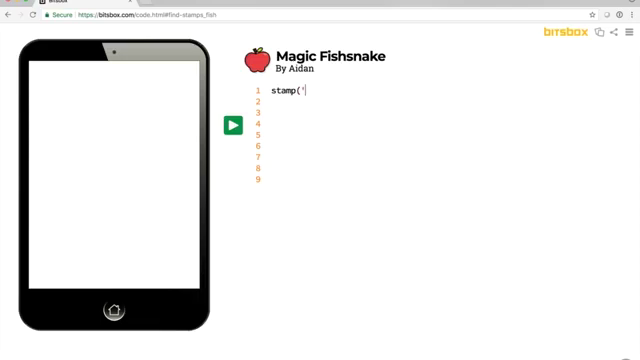
text(fish)
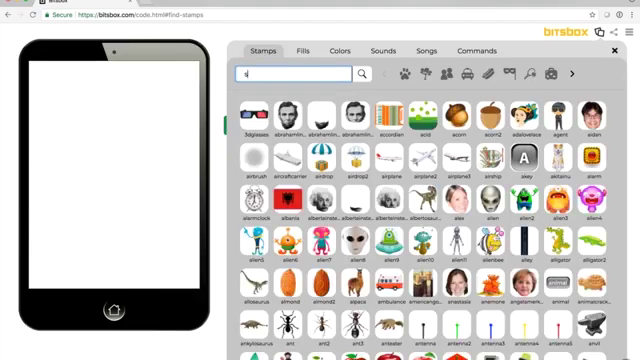
text(fish)
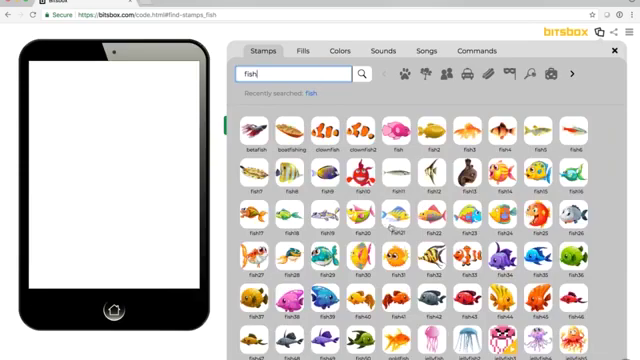
scroll(down, 3)
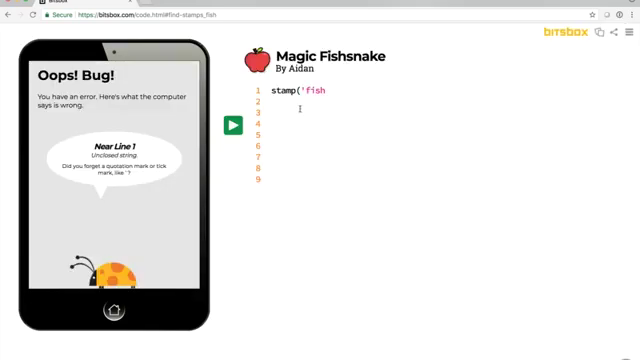
text(34'))
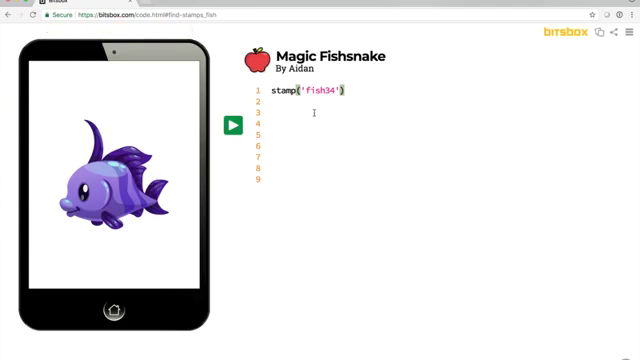
Wrap stamp('fish34') in a drag() function that stamps at x, y with size 80.
text(fuc)
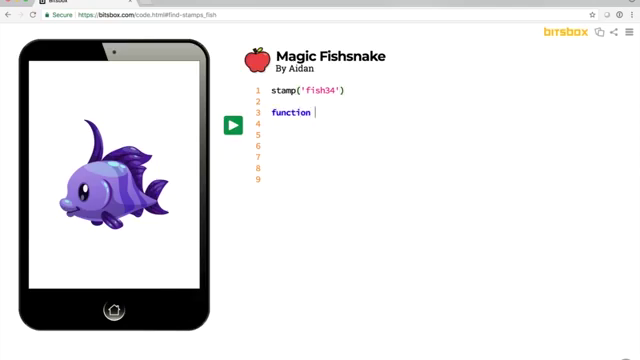
text(drag())
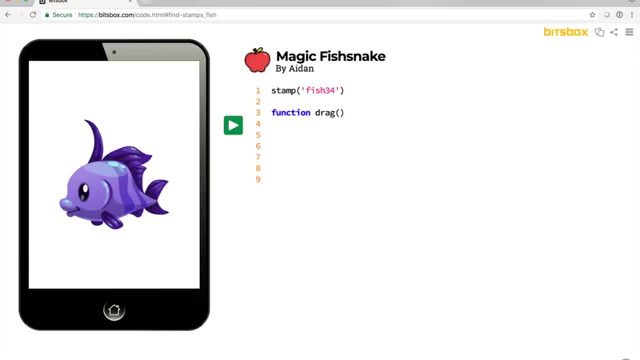
text({)
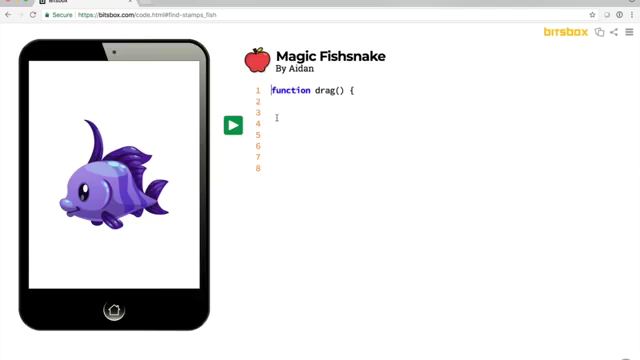
text(stamp('fish34'))
click(314, 112)
text(})
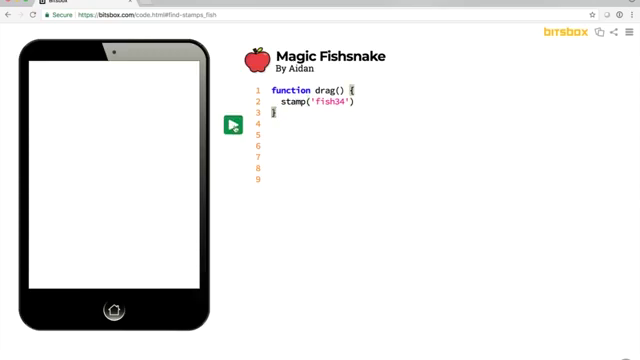
click(232, 124)
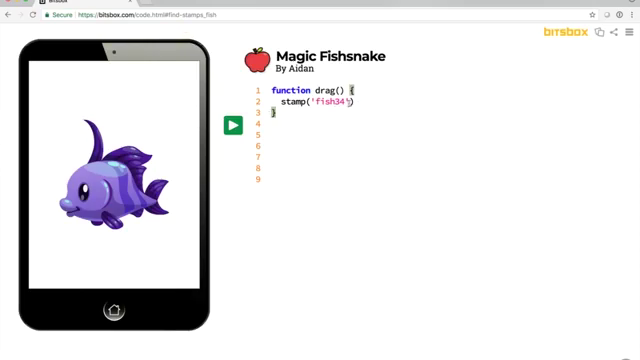
text(,)
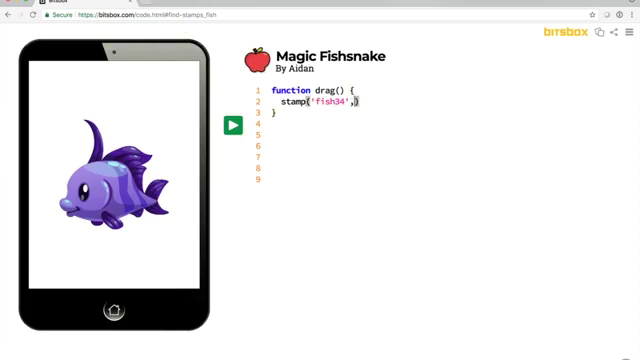
text(x,y,80)
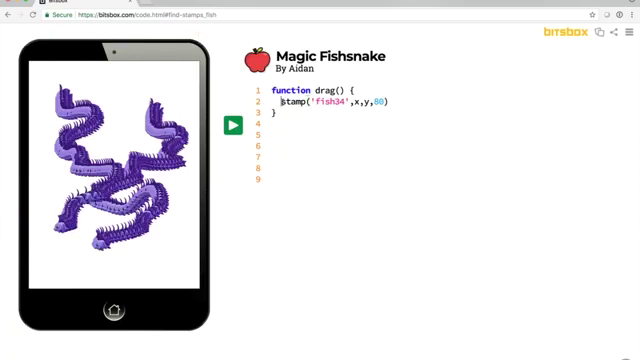
Store the stamp as ink at size 1 and add ink.size(80, 2000).
text(ink =)
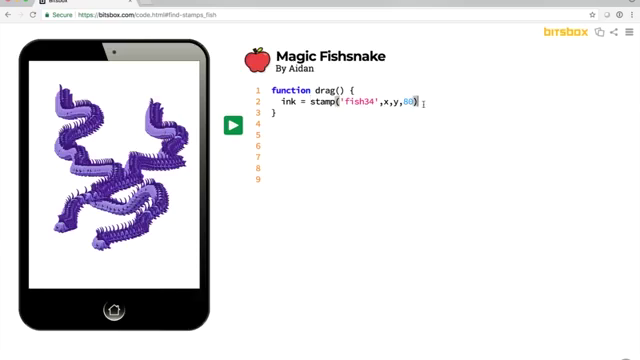
text(ink)
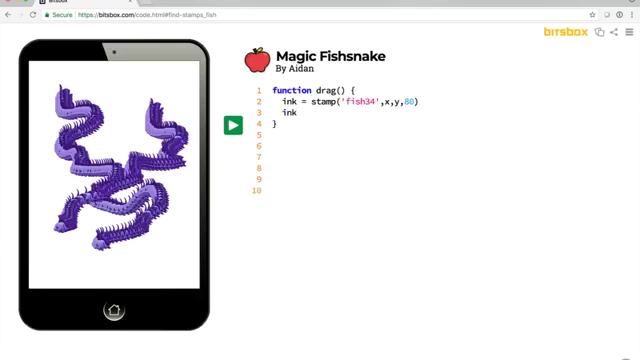
text(.six)
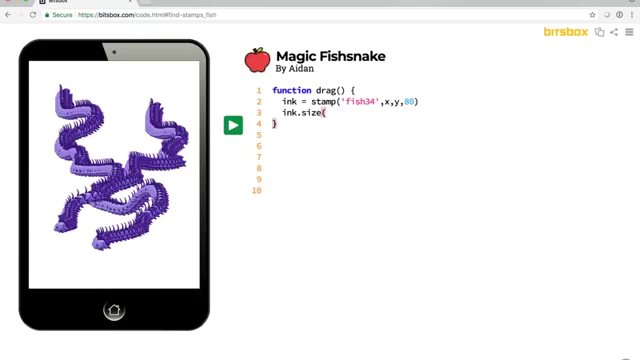
text(80,2000))
text(ink)
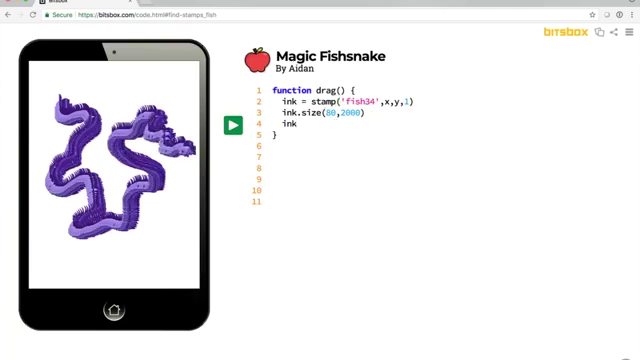
Add ink.rotate(RIGHT, 720, 30000) and bring up the fish stamp library.
text(.roa)
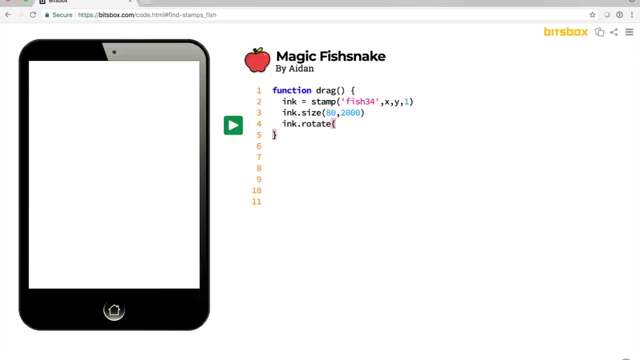
text(RIGHT,)
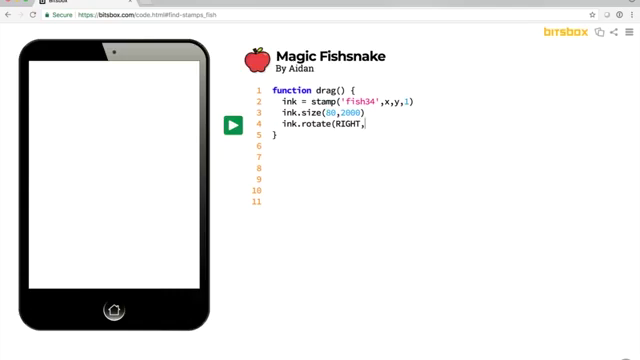
text(720,)
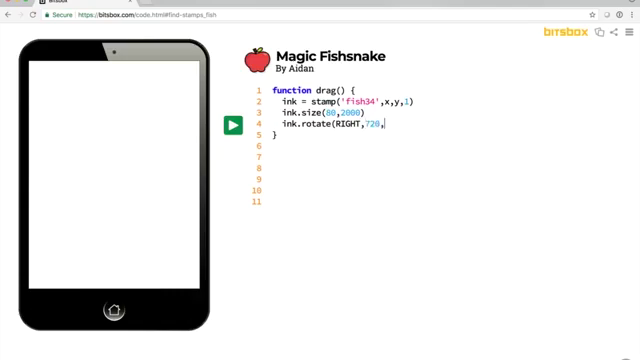
text(30)
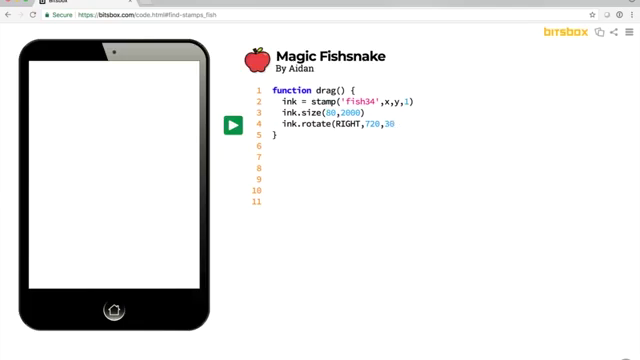
text(000)
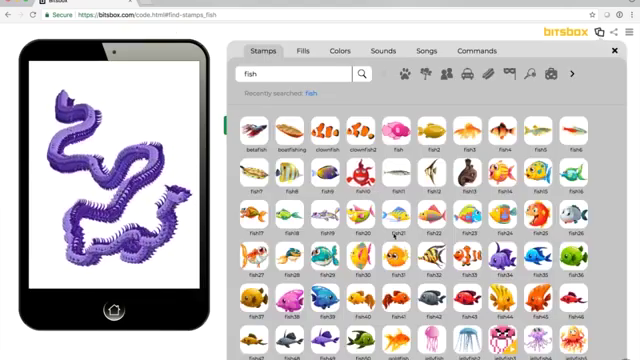
Close the Stamps panel, add number = random(34,45), and begin the name 'fish' +.
scroll(down, 3)
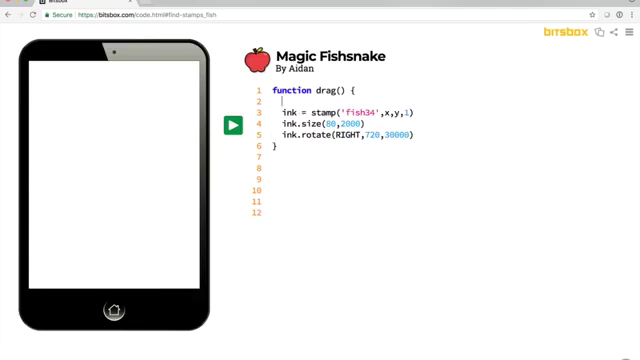
text(number = random()
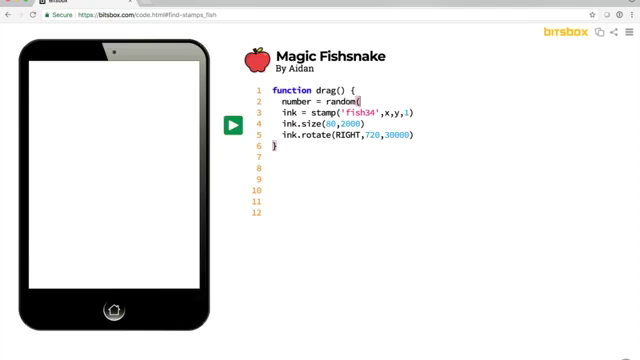
text(34,)
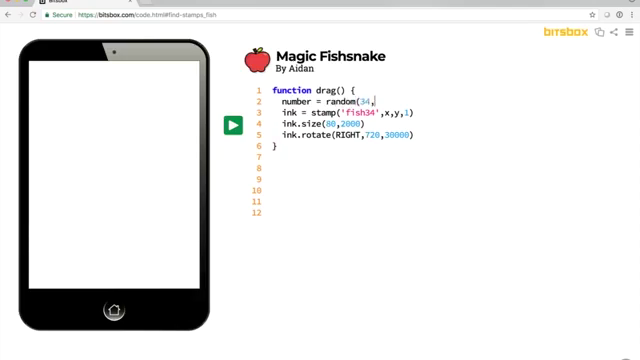
text(45))
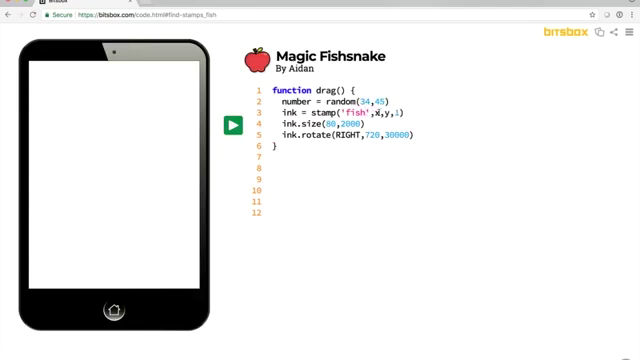
text(+)
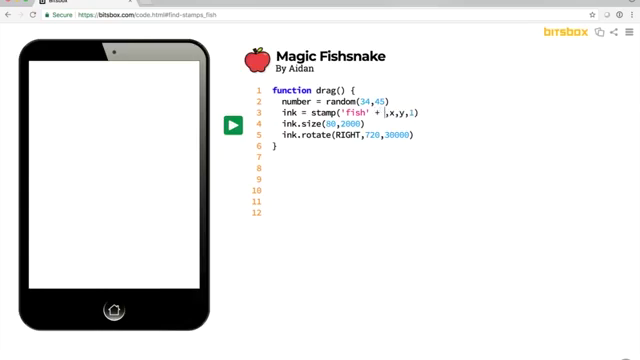
Stamp 'fish' + number at x, y, size 1, then try 'ball' and 'block' instead.
text(random)
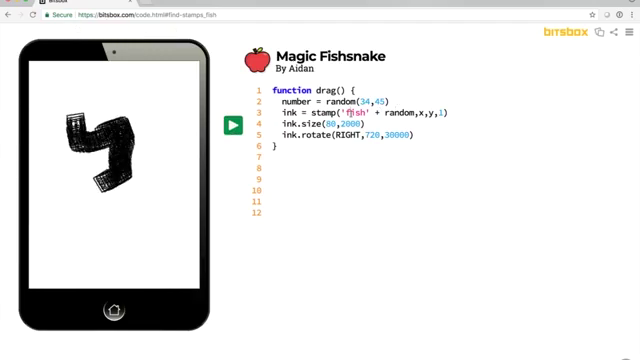
text(ball)
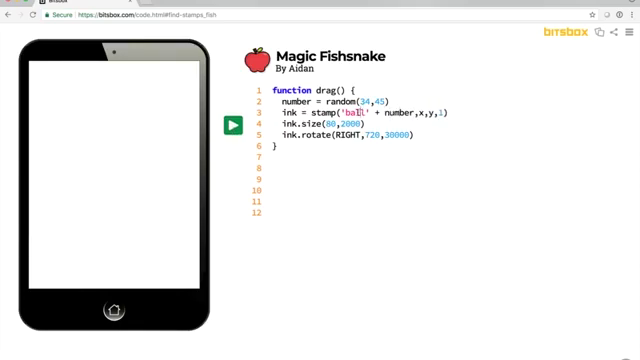
text(fish)
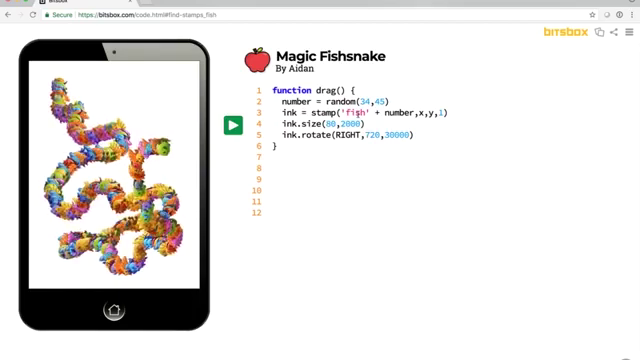
text(block)
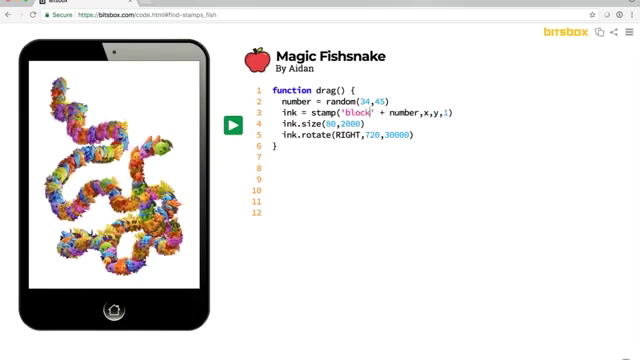